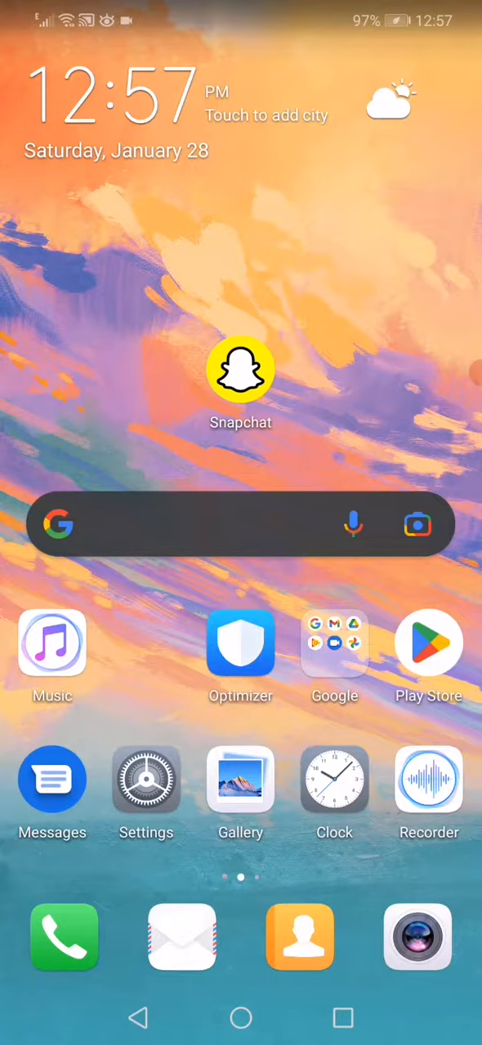
- Open the device Settings from the home screen and go to the Apps list
{"action": "left_click", "coordinate": [147, 781]}
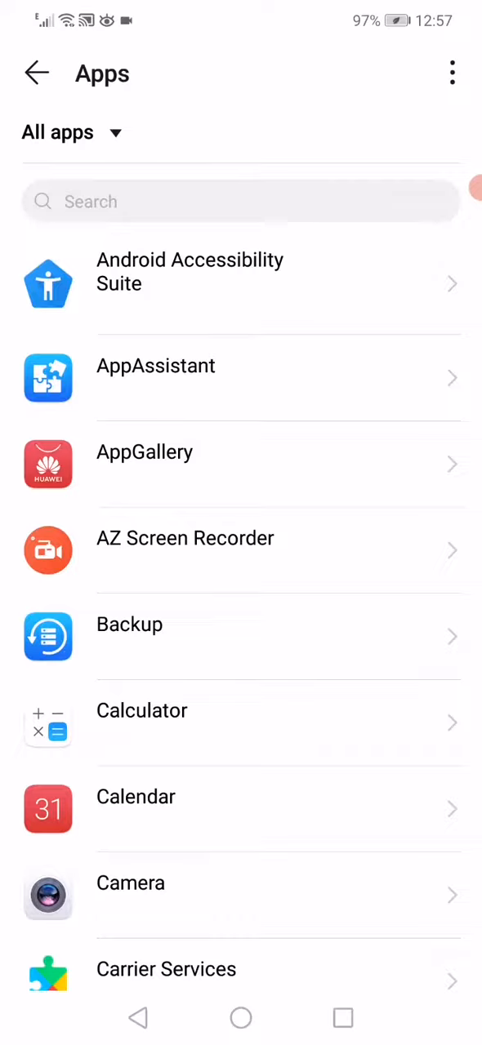
- Scroll down the All apps list to reach Snapchat and open its App info
{"action": "scroll", "scroll_direction": "down", "scroll_amount": 3}
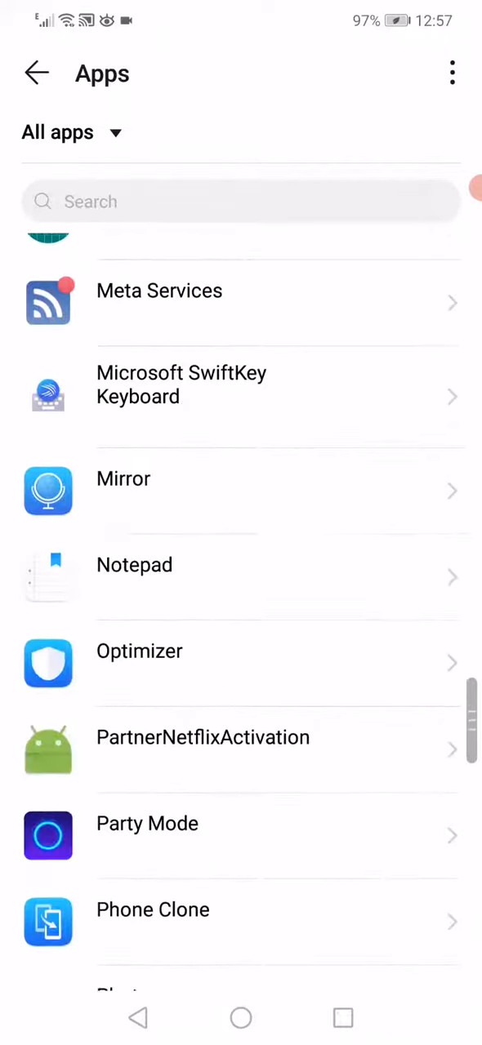
{"action": "scroll", "scroll_direction": "down", "scroll_amount": 3}
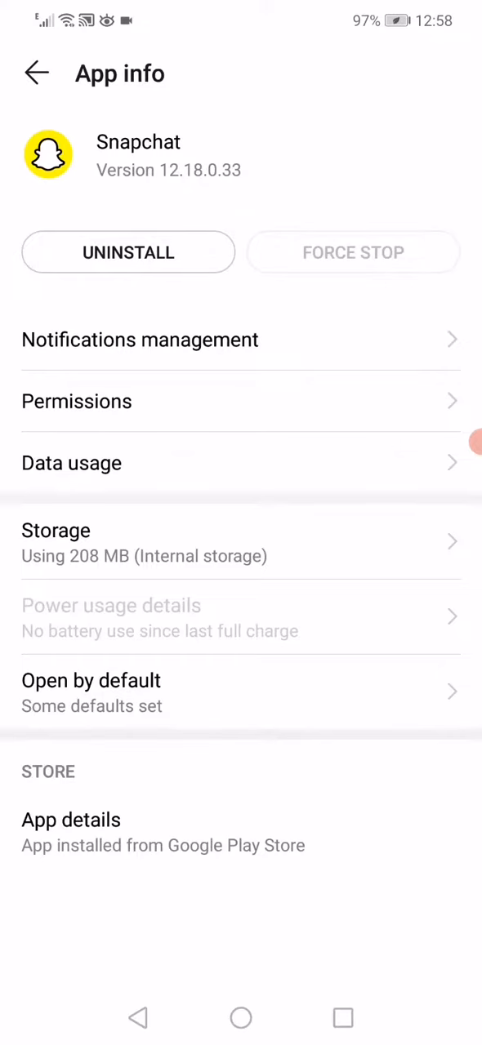
- Open Snapchat's Storage, clear data and cache, force stop, and return to main Settings
{"action": "left_click", "coordinate": [55, 529]}
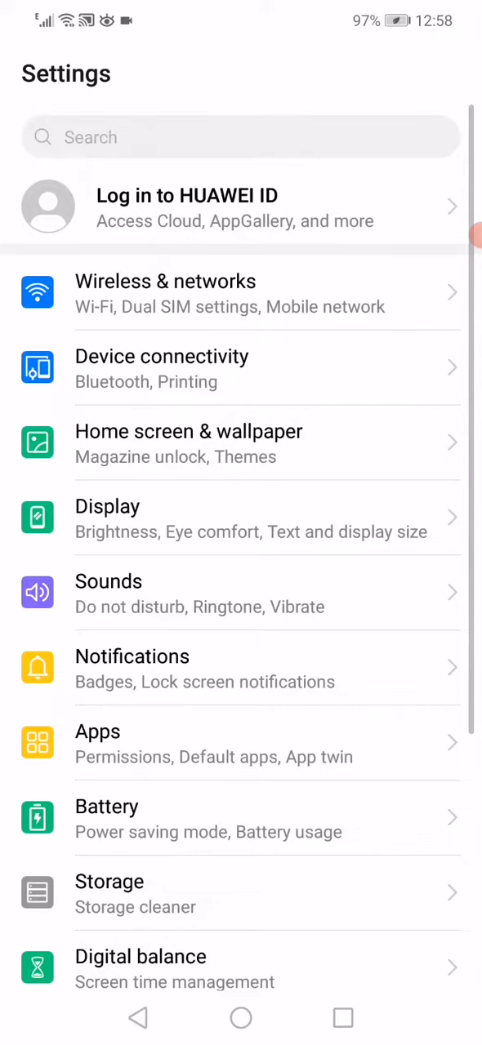
- In Wireless & networks, turn Airplane mode on and then back off
{"action": "left_click", "coordinate": [163, 294]}
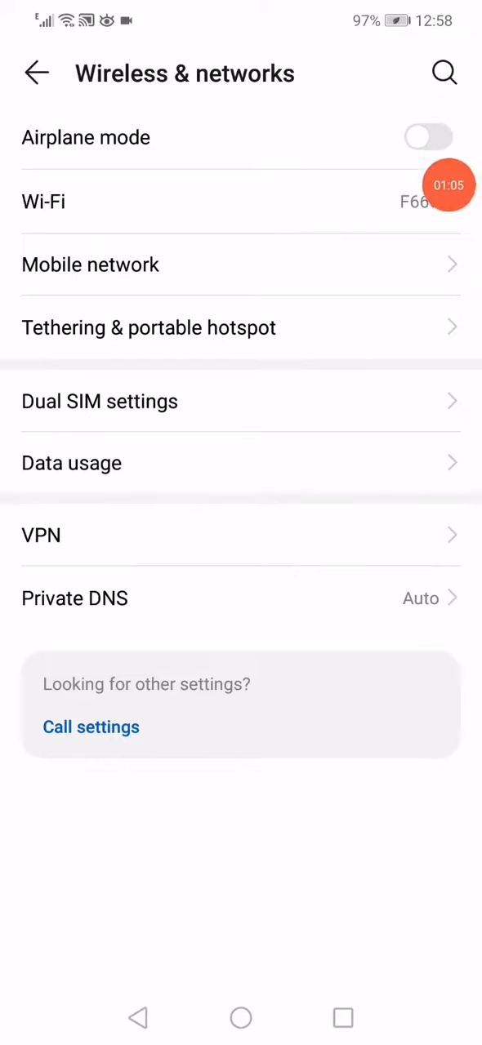
{"action": "left_click", "coordinate": [428, 137]}
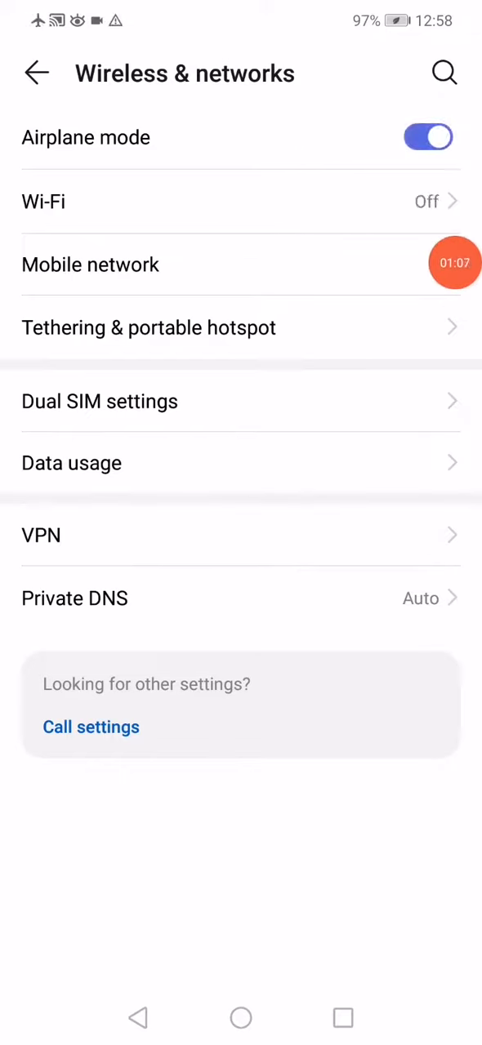
{"action": "left_click", "coordinate": [428, 137]}
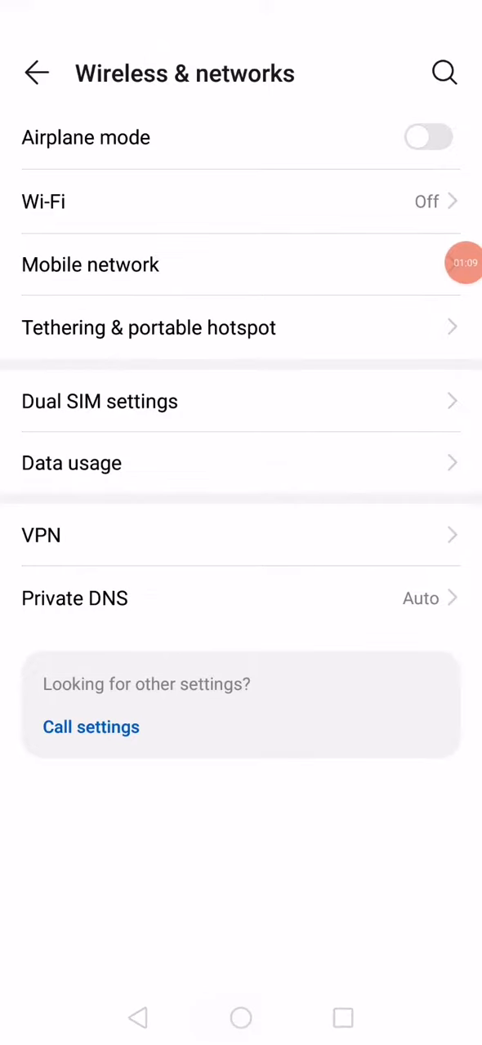